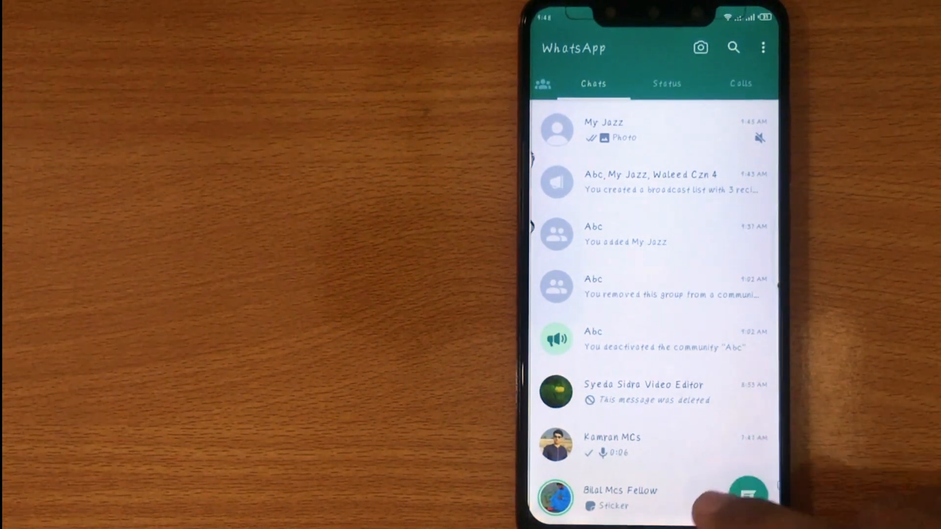
{"action": "left_click", "coordinate": [618, 495]}
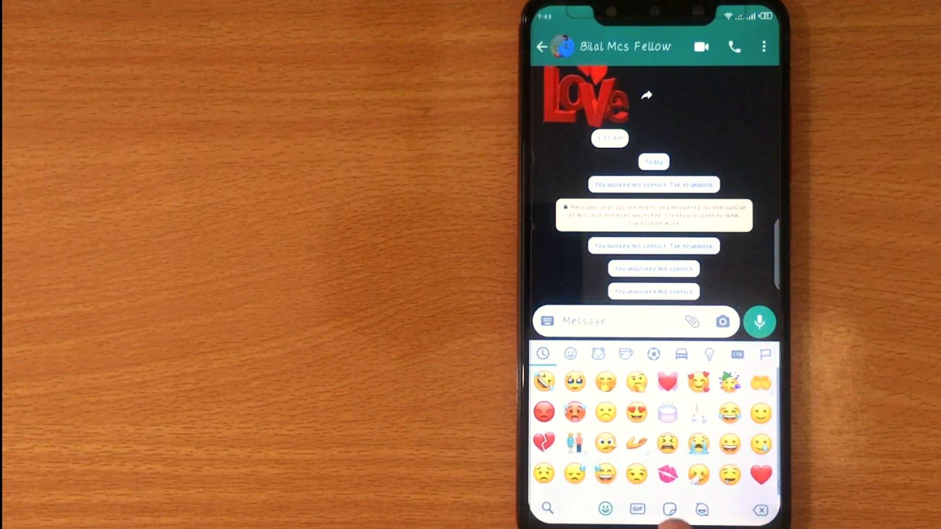
{"action": "left_click", "coordinate": [669, 510]}
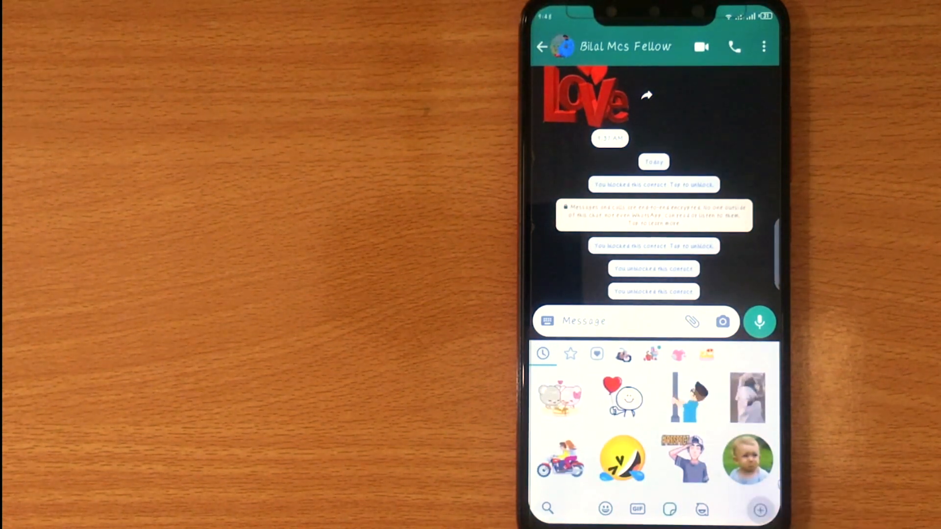
{"action": "left_click", "coordinate": [760, 510]}
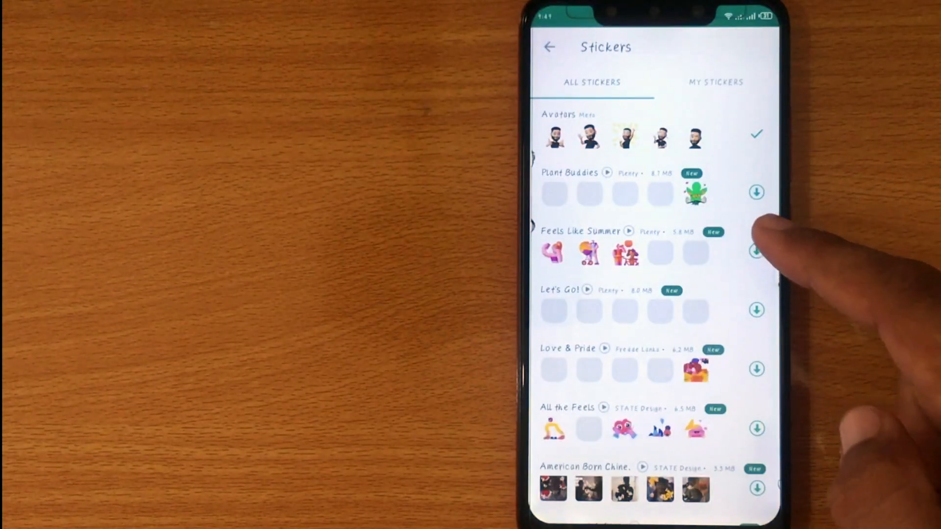
Download the Feels Like Summer pack from the All Stickers list
{"action": "left_click", "coordinate": [755, 251]}
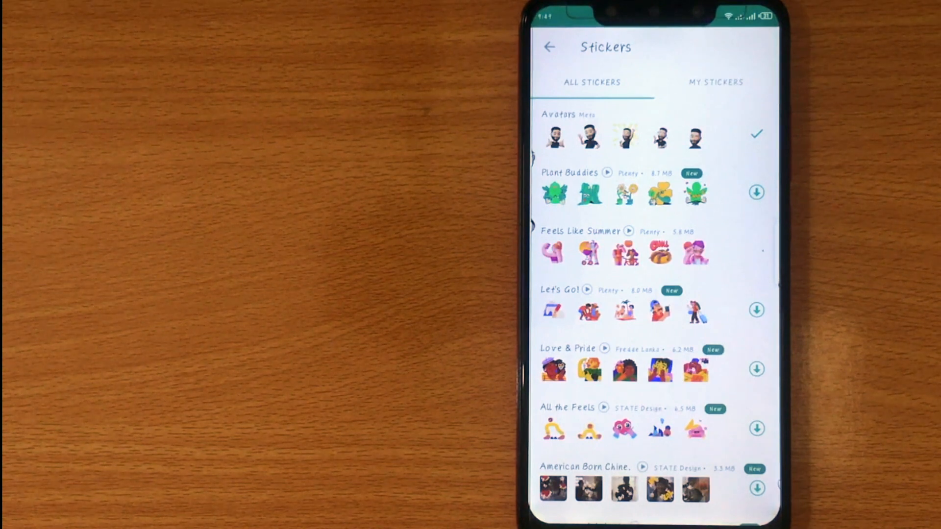
{"action": "left_click", "coordinate": [756, 252]}
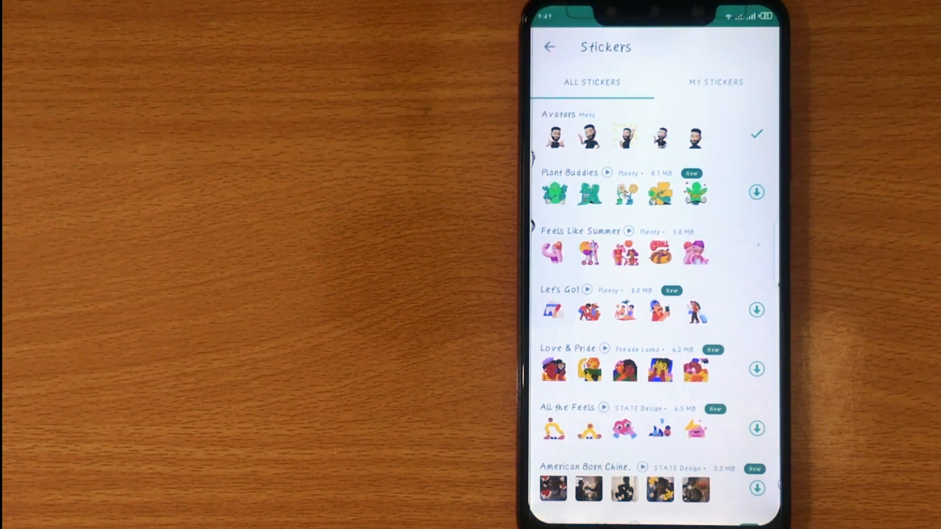
{"action": "left_click", "coordinate": [756, 251]}
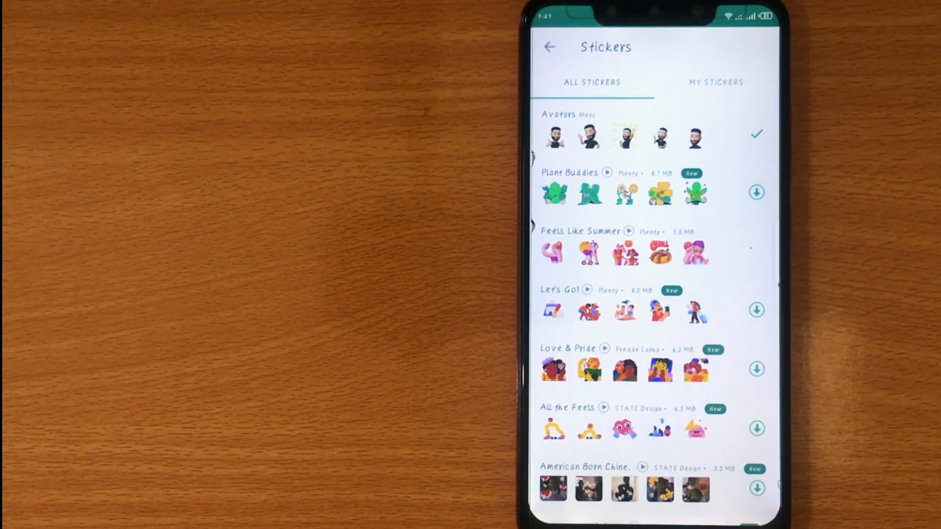
{"action": "left_click", "coordinate": [756, 251]}
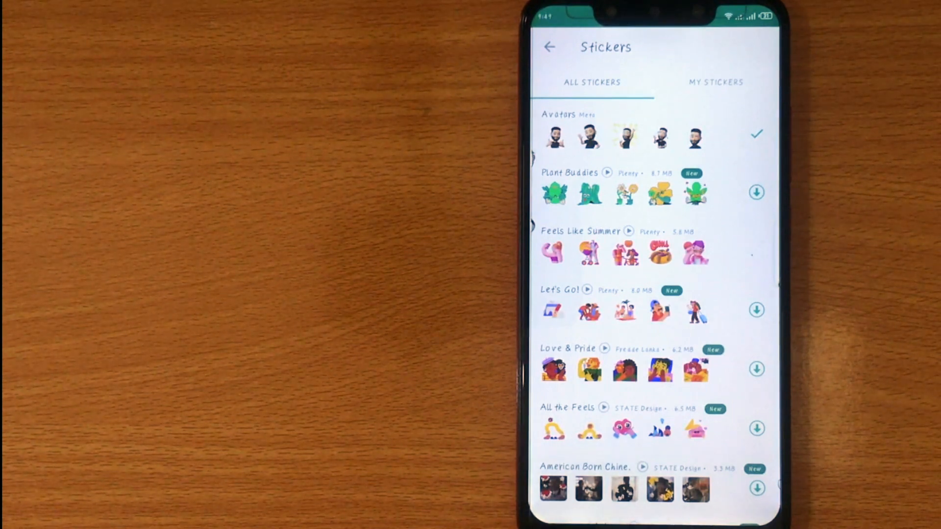
{"action": "left_click", "coordinate": [756, 251]}
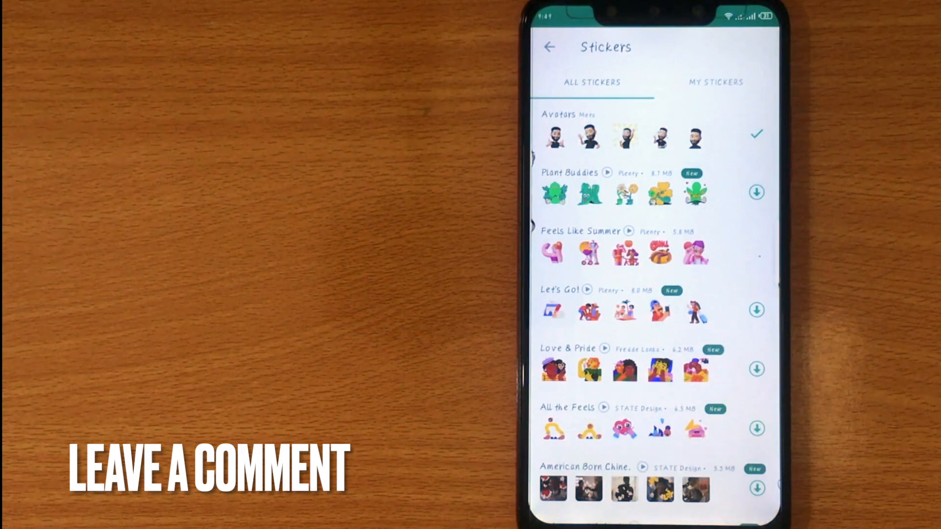
{"action": "left_click", "coordinate": [756, 250]}
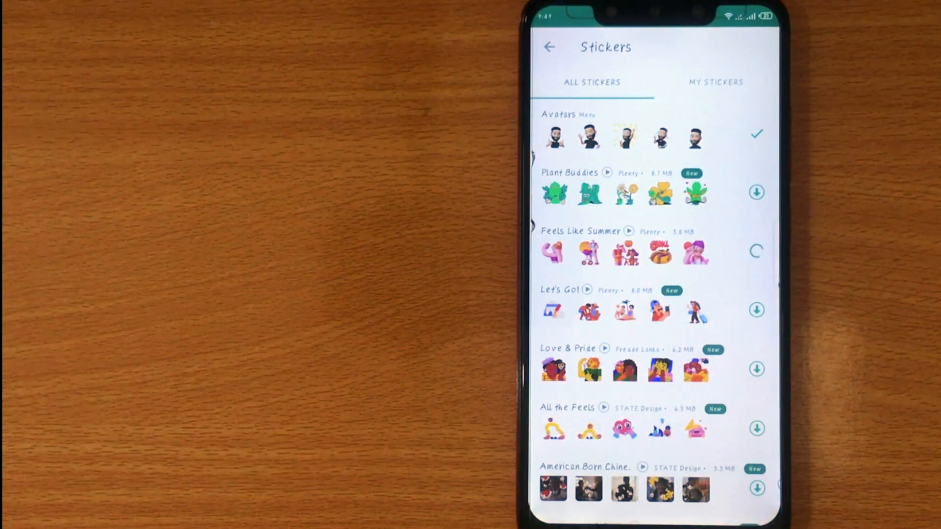